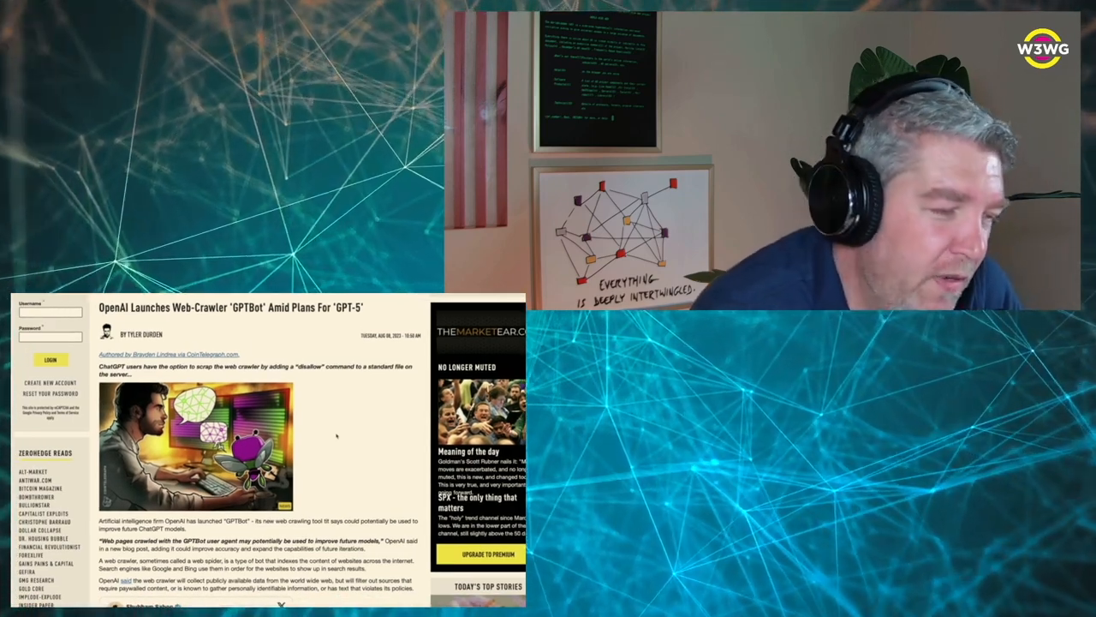
scroll(down, 3)
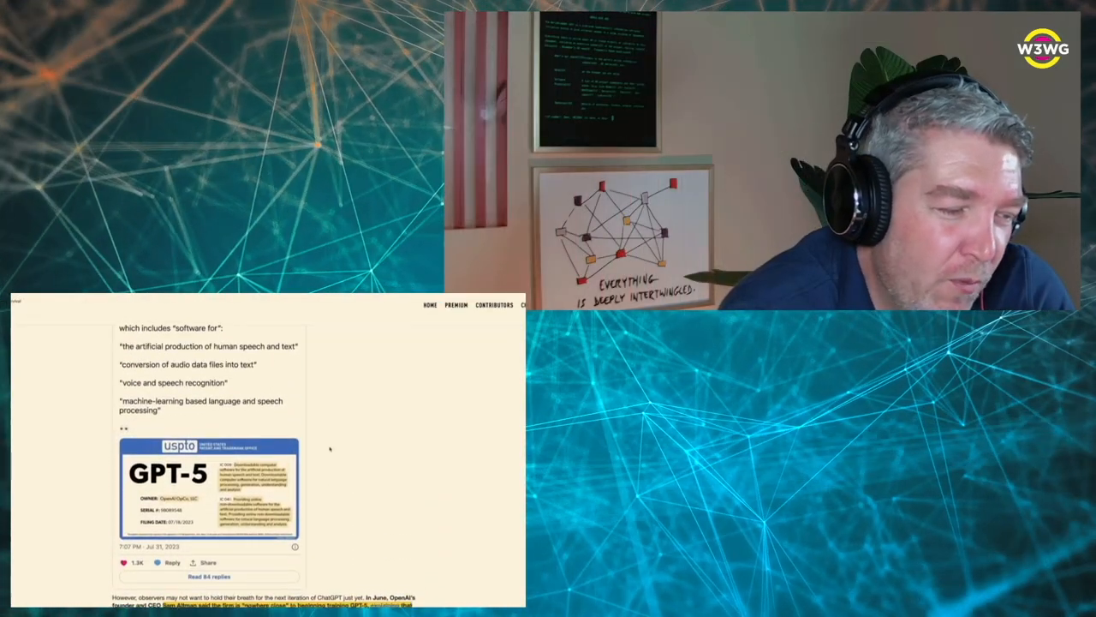
scroll(down, 3)
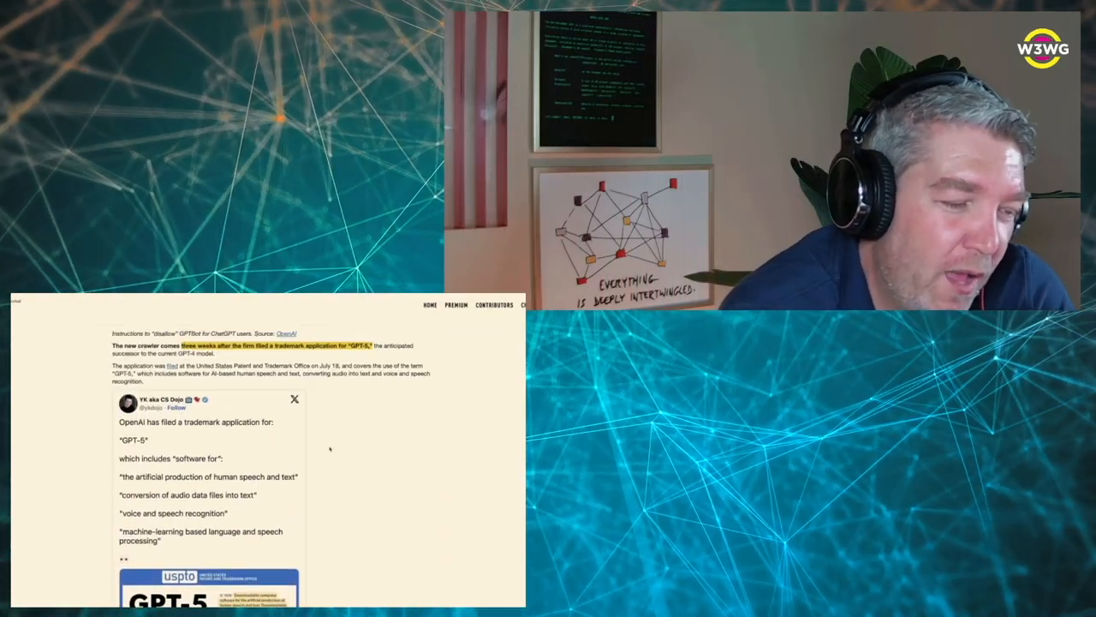